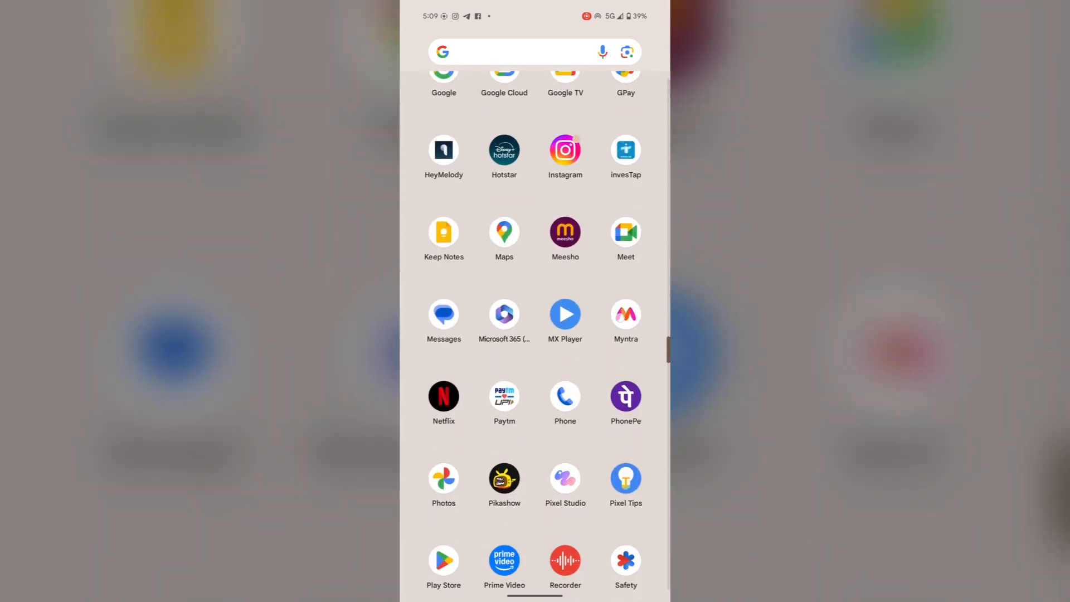
# Launch Settings from the app drawer and go to the System page.
pyautogui.scroll(-3)
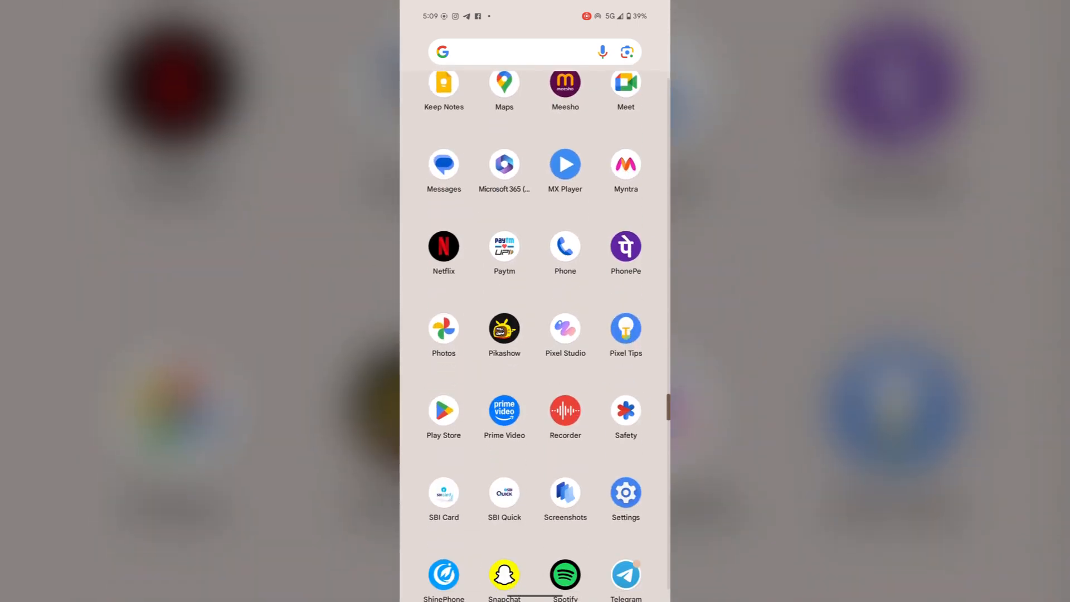
pyautogui.click(624, 494)
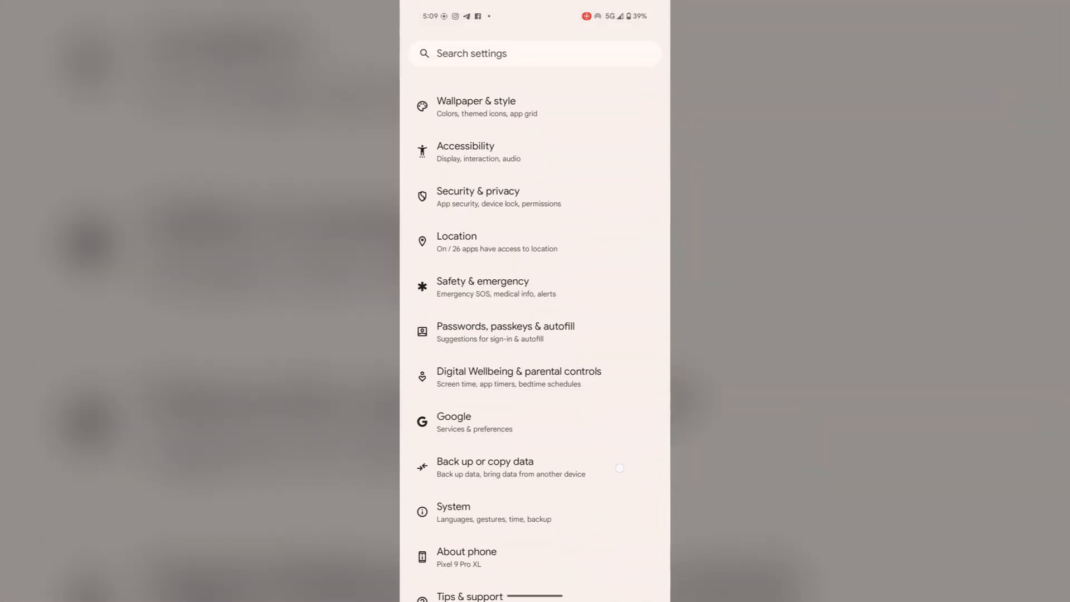
pyautogui.click(453, 507)
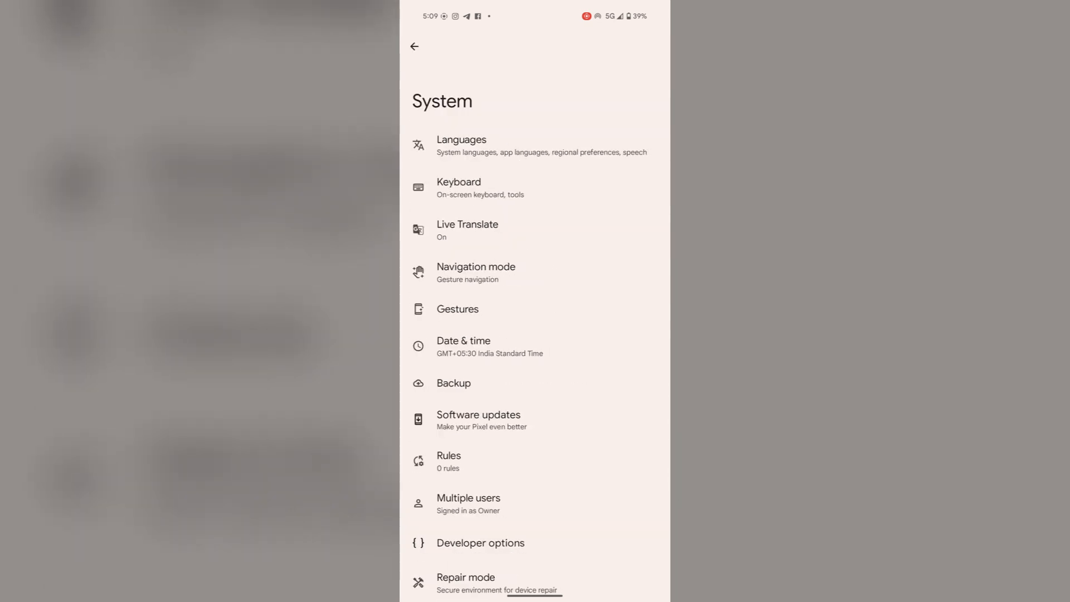